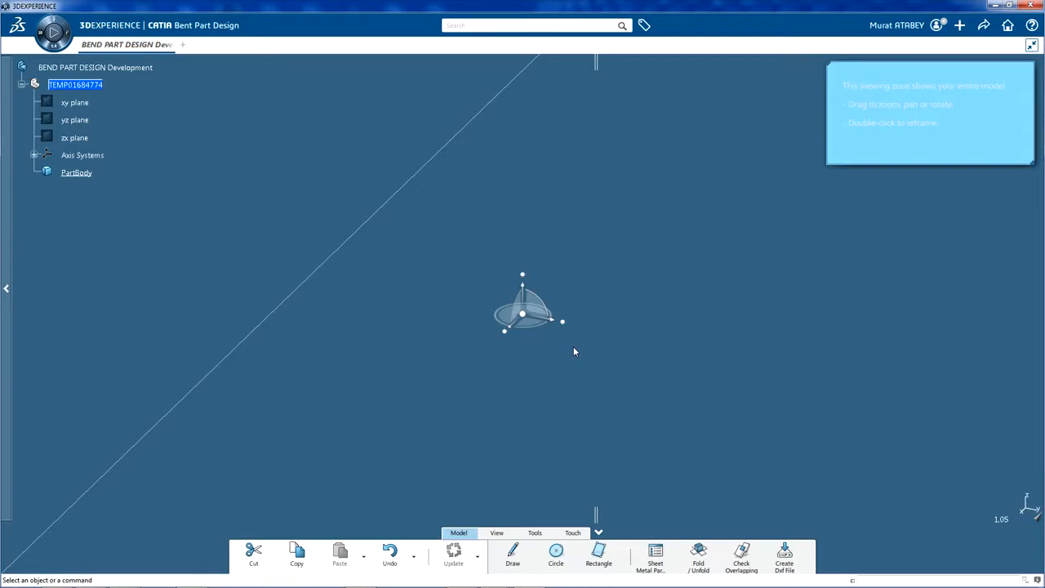
pyautogui.moveTo(477, 363)
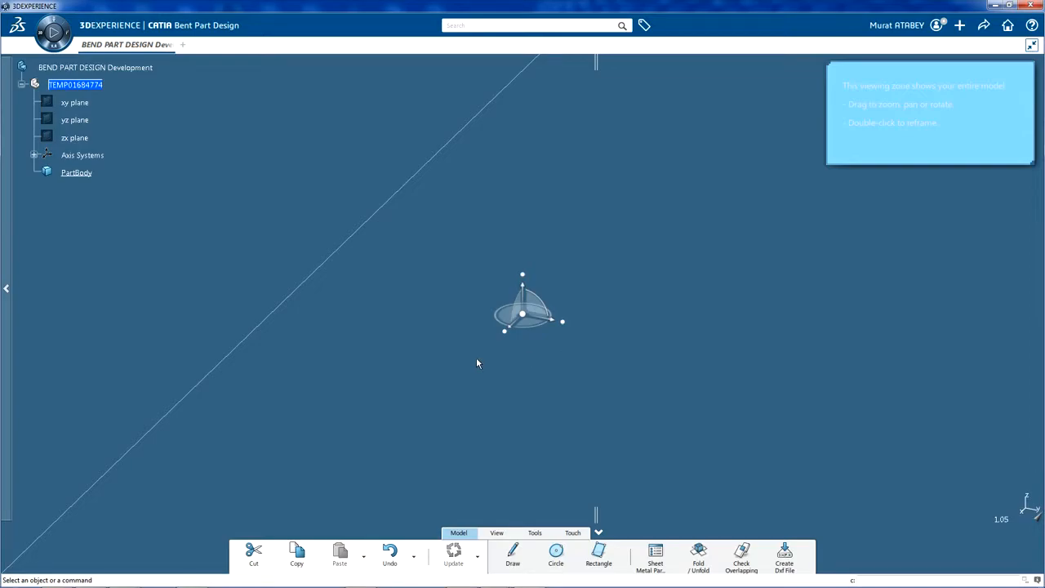
pyautogui.moveTo(477, 346)
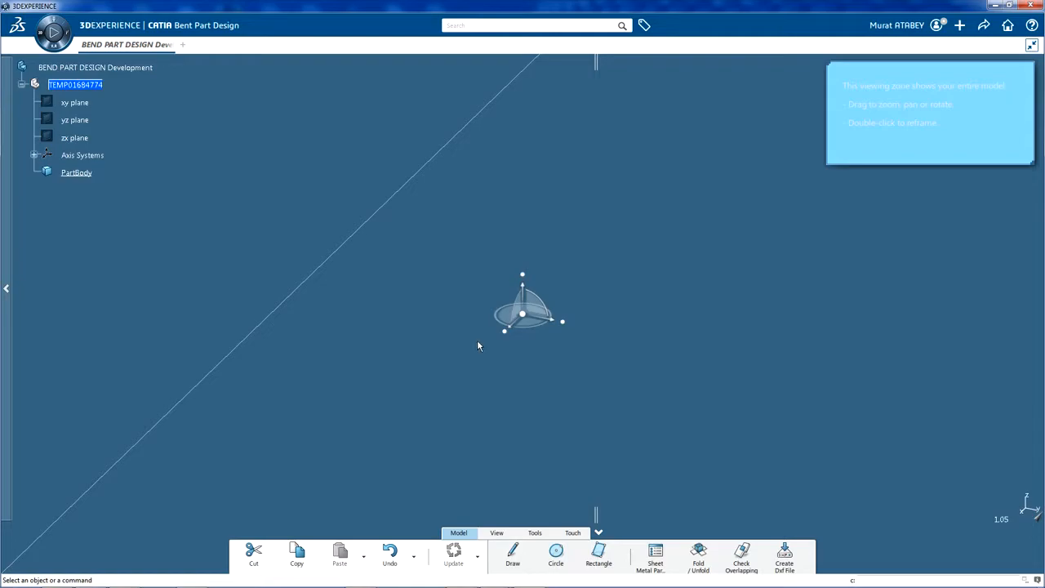
pyautogui.moveTo(476, 59)
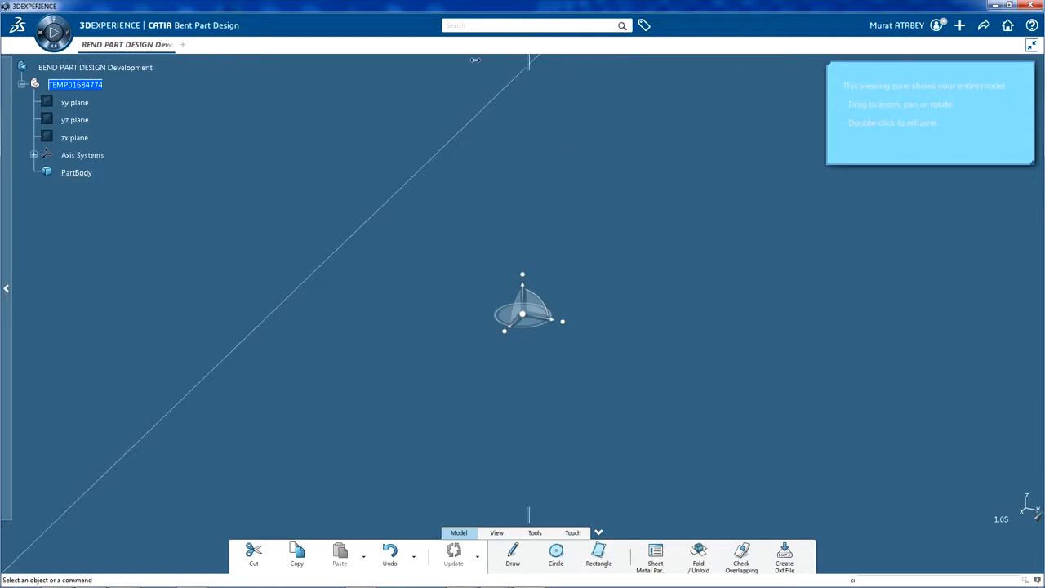
pyautogui.moveTo(221, 91)
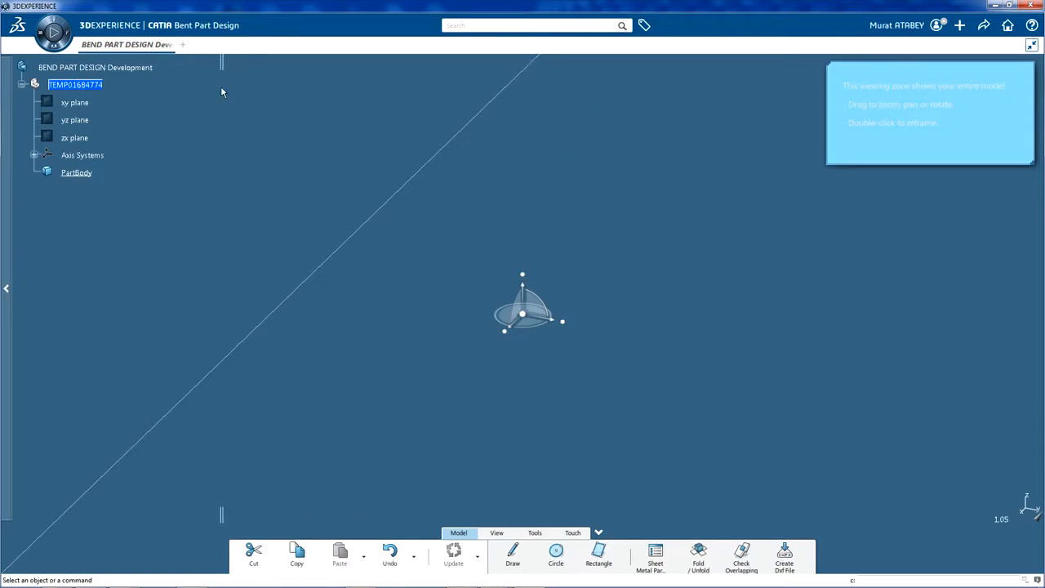
pyautogui.moveTo(98, 333)
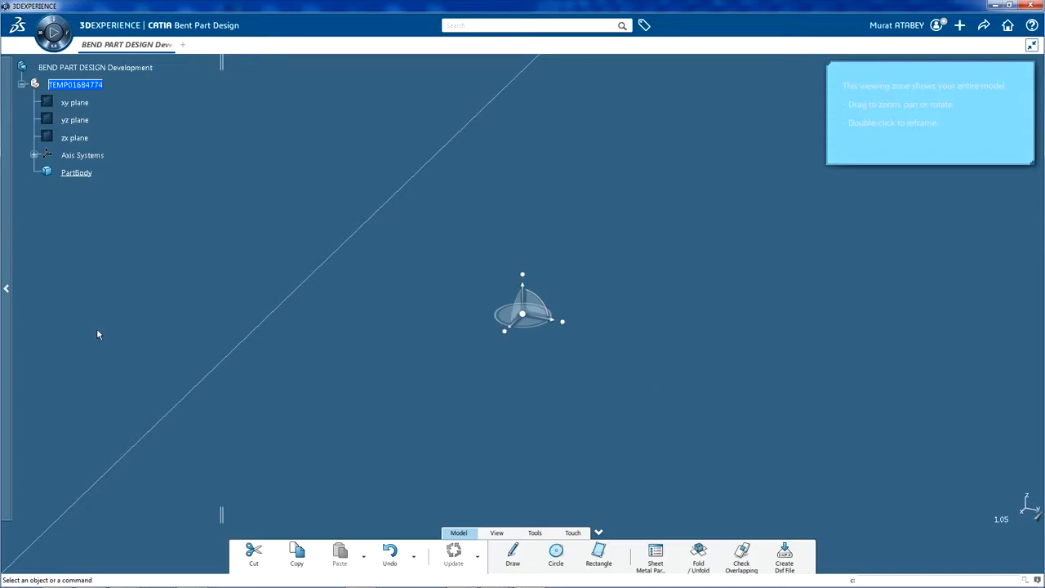
# Hide the specification tree so only the empty 3D workspace shows
pyautogui.click(6, 288)
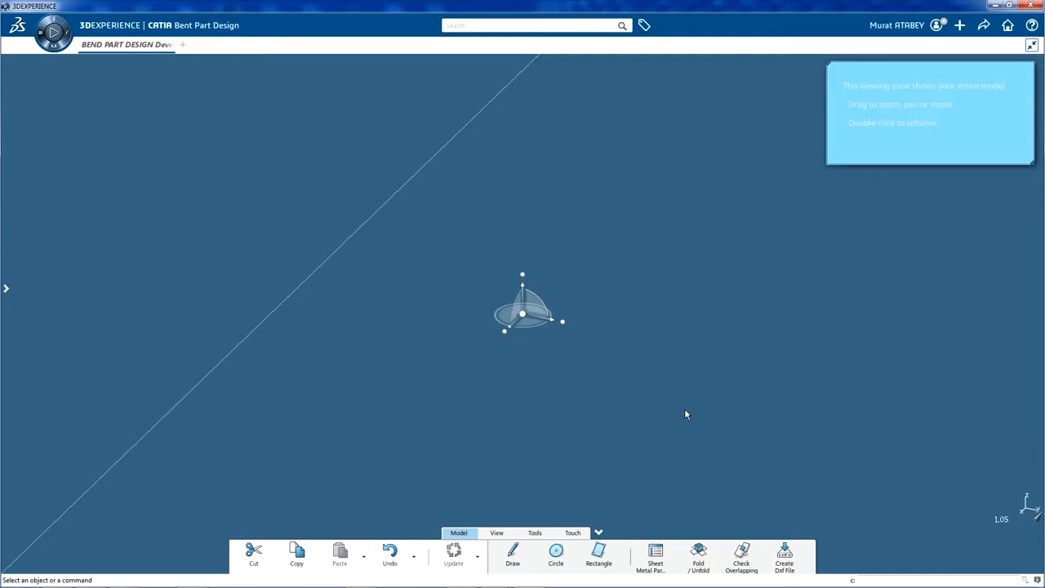
pyautogui.moveTo(593, 409)
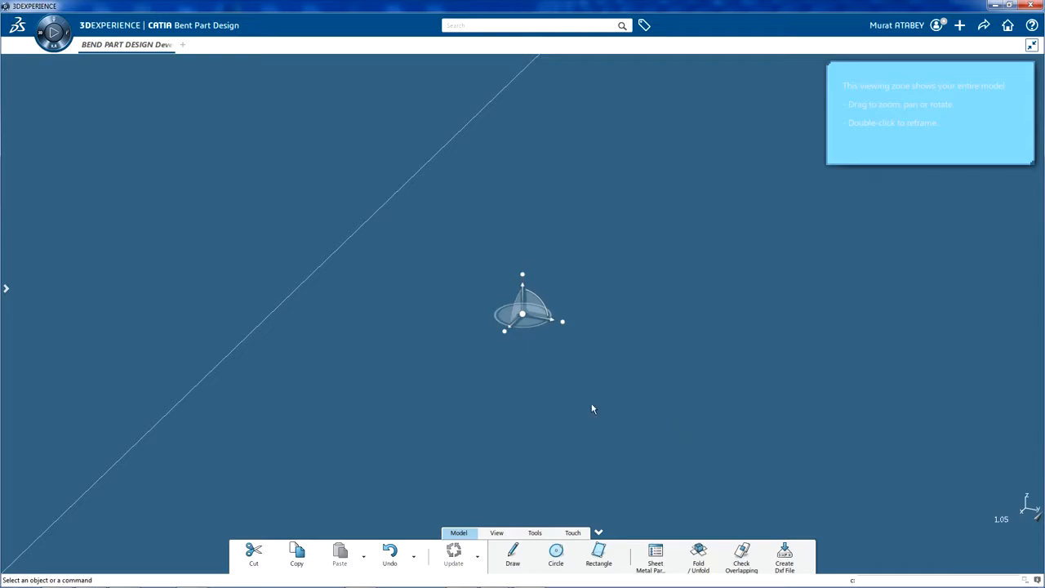
pyautogui.moveTo(598, 555)
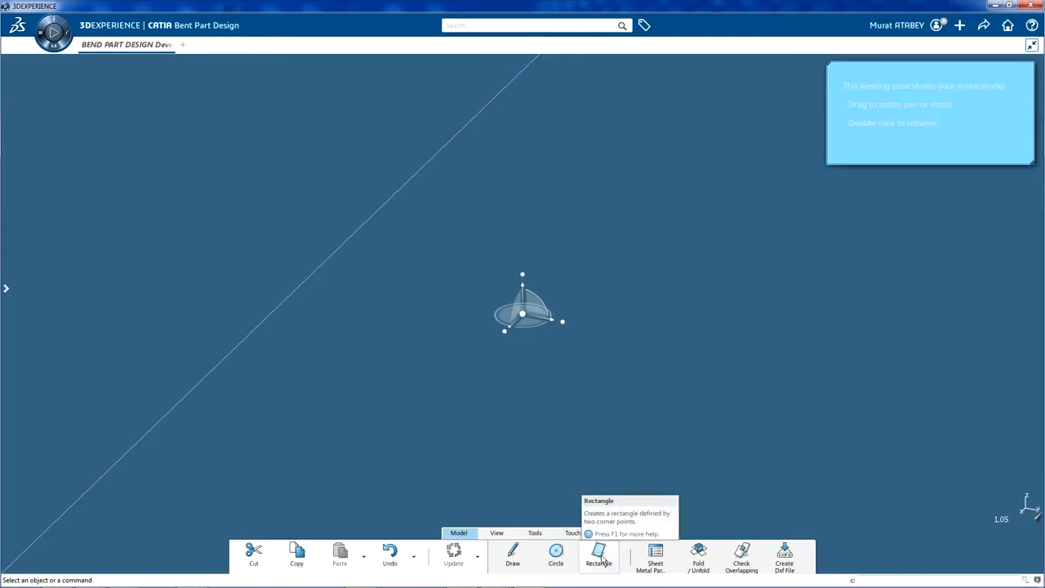
pyautogui.moveTo(520, 490)
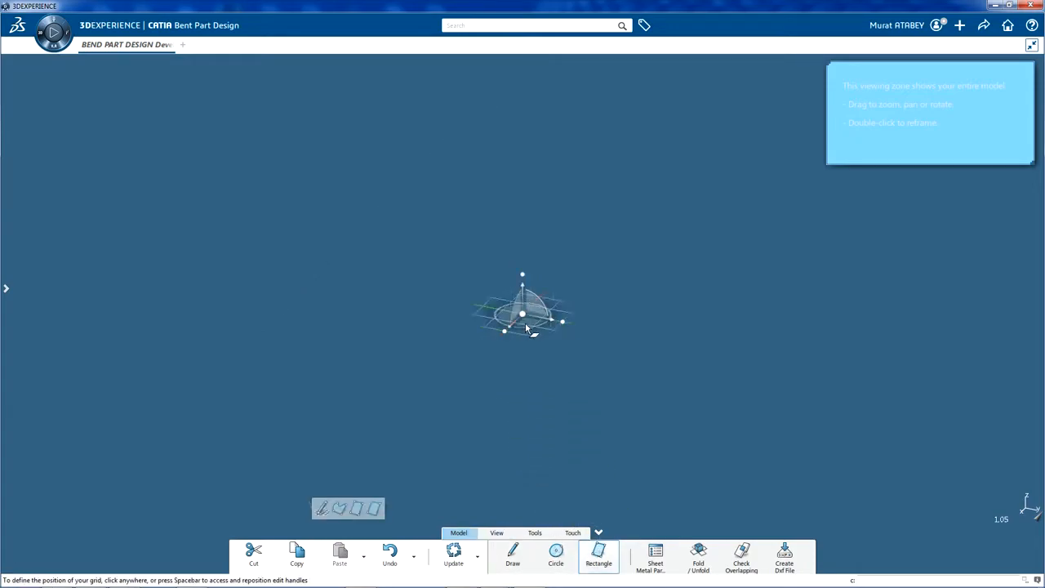
# Draw a flat rectangular sheet-metal face on the ground plane with the Rectangle tool
pyautogui.click(598, 555)
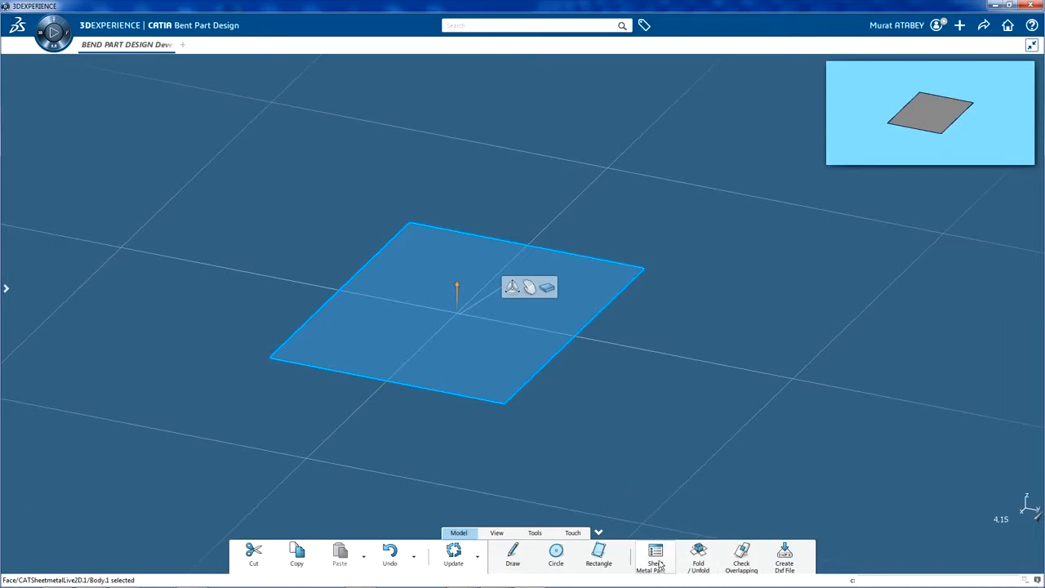
# Adjust the part's sheet-metal thickness, bend radius and K factor in Sheet Metal Parameters
pyautogui.click(655, 558)
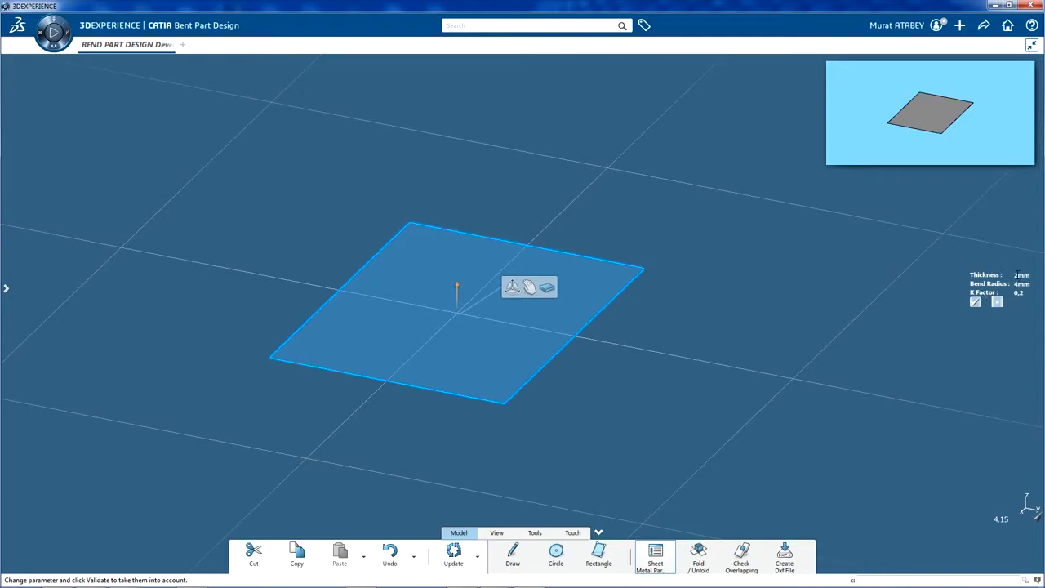
pyautogui.click(1022, 275)
pyautogui.write('1')
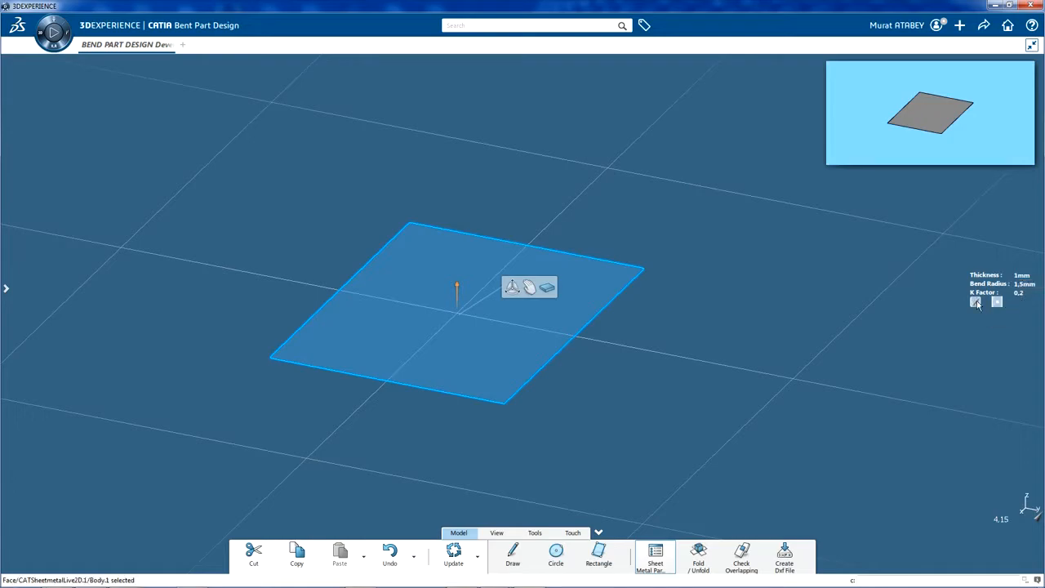
pyautogui.moveTo(438, 437)
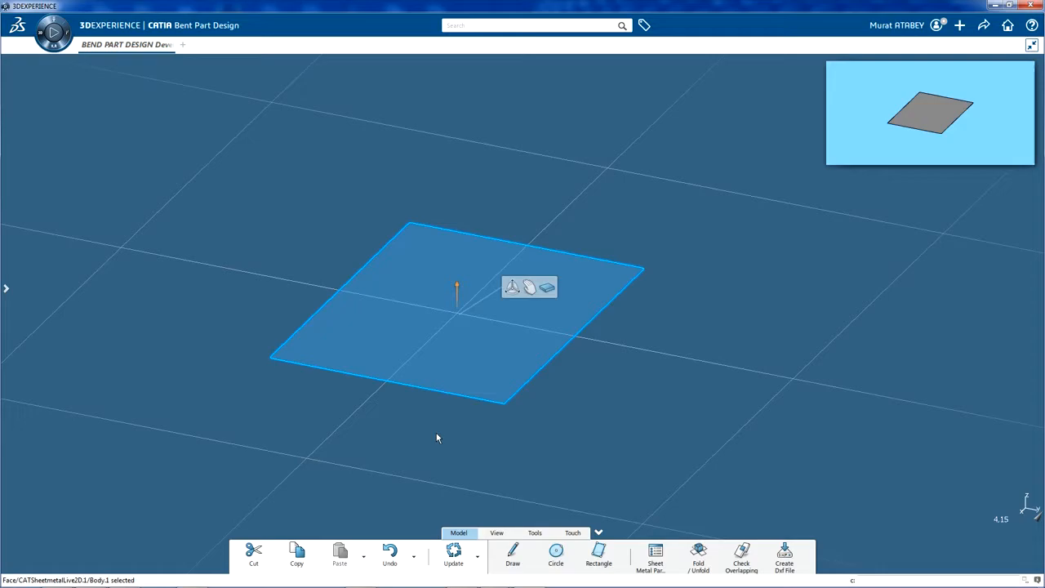
pyautogui.moveTo(320, 430)
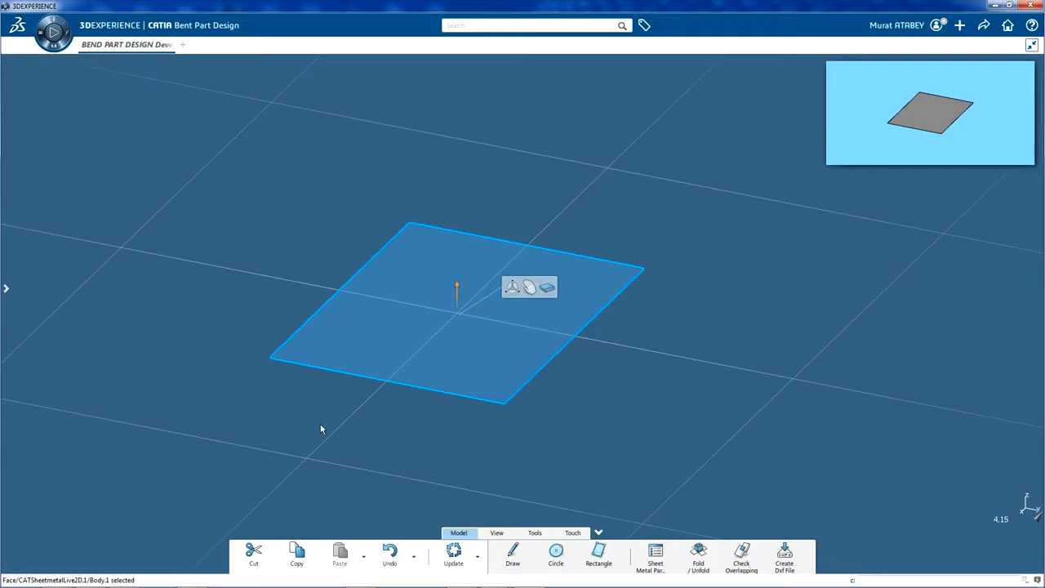
pyautogui.moveTo(457, 296)
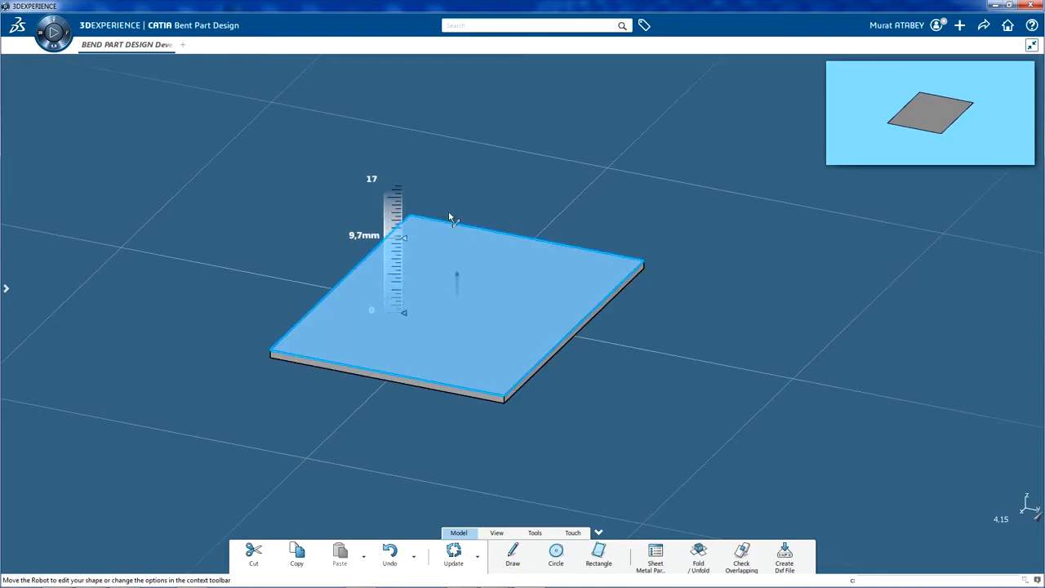
# Thicken the flat face into a solid sheet-metal plate using the robot handle
pyautogui.moveTo(403, 237); pyautogui.dragTo(404, 180)
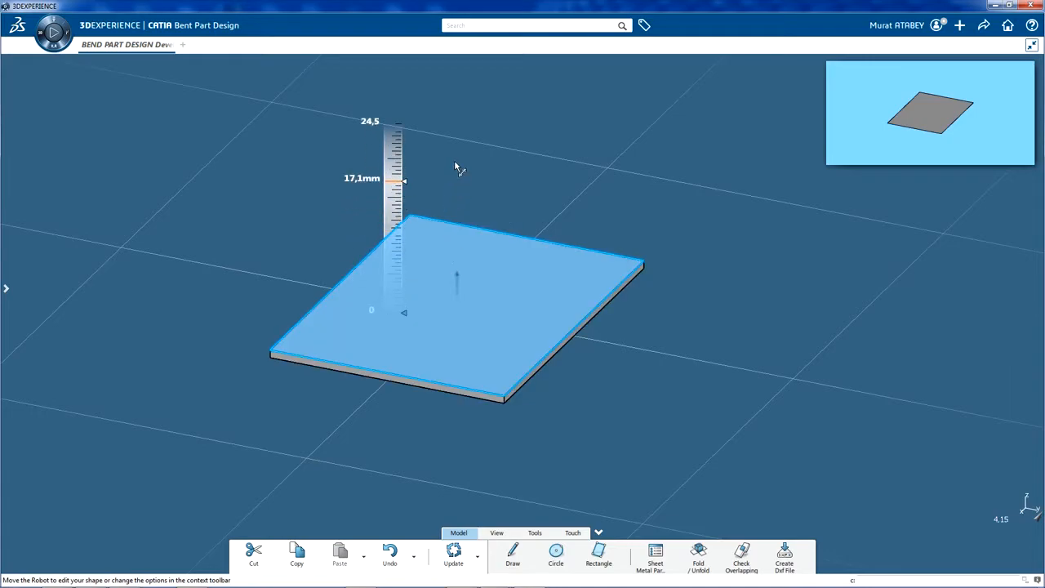
pyautogui.moveTo(405, 180); pyautogui.dragTo(405, 317)
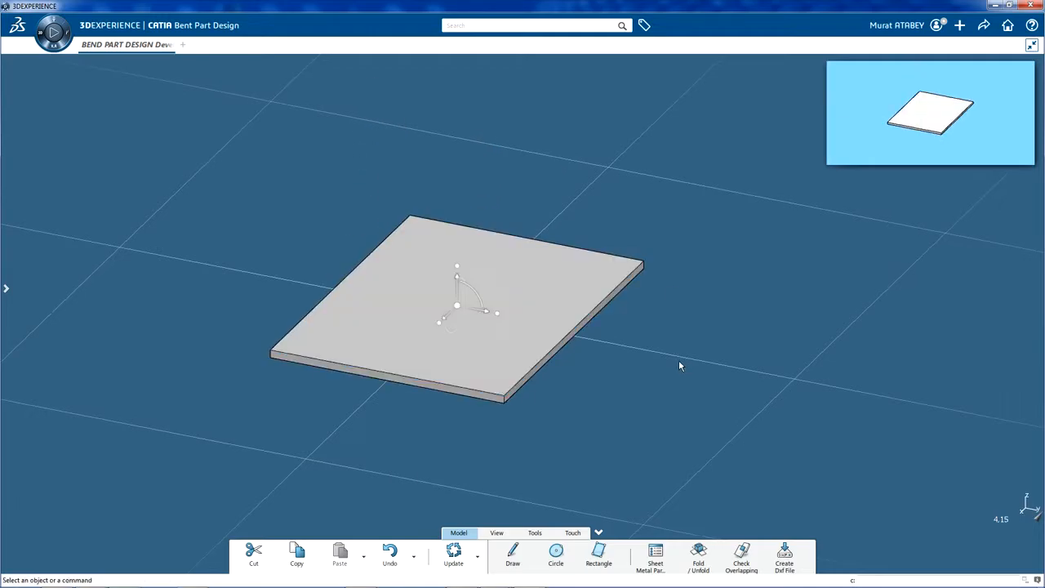
pyautogui.moveTo(513, 338)
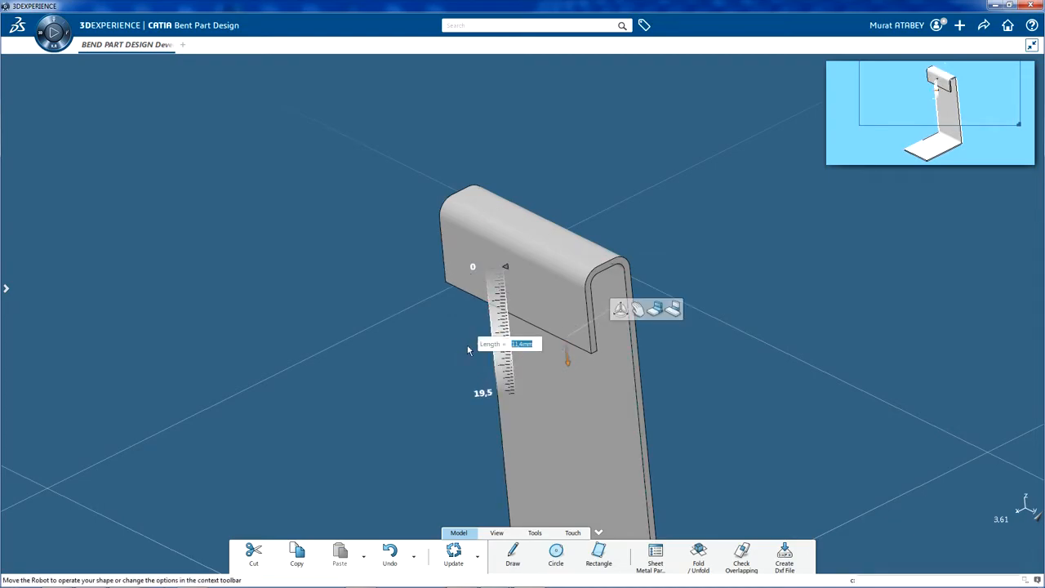
# Pull out a top wall (~19.5 mm) and a front wall (~27.9 mm) forming a U-shaped bracket
pyautogui.click(490, 368)
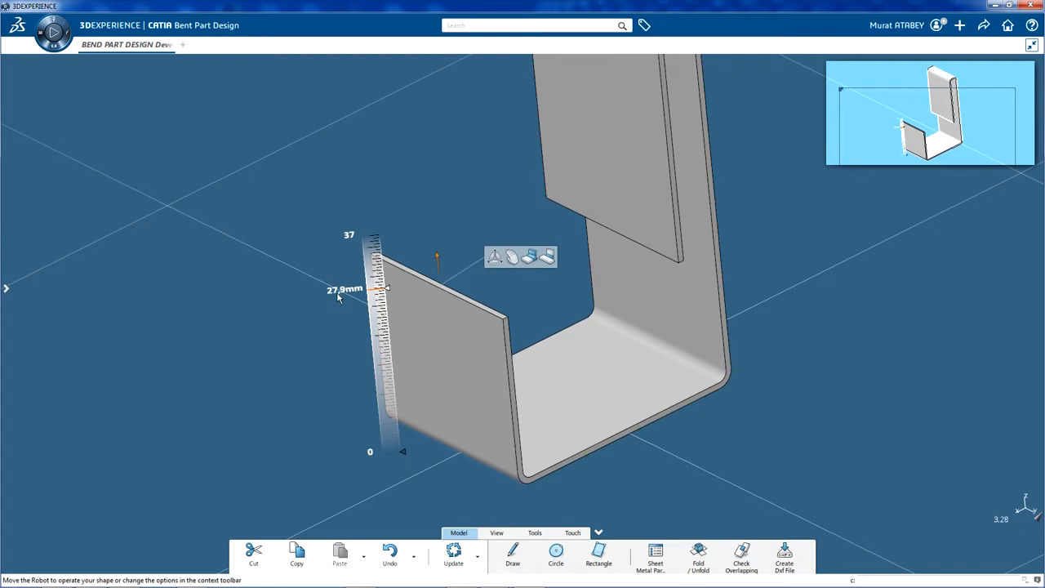
pyautogui.click(343, 291)
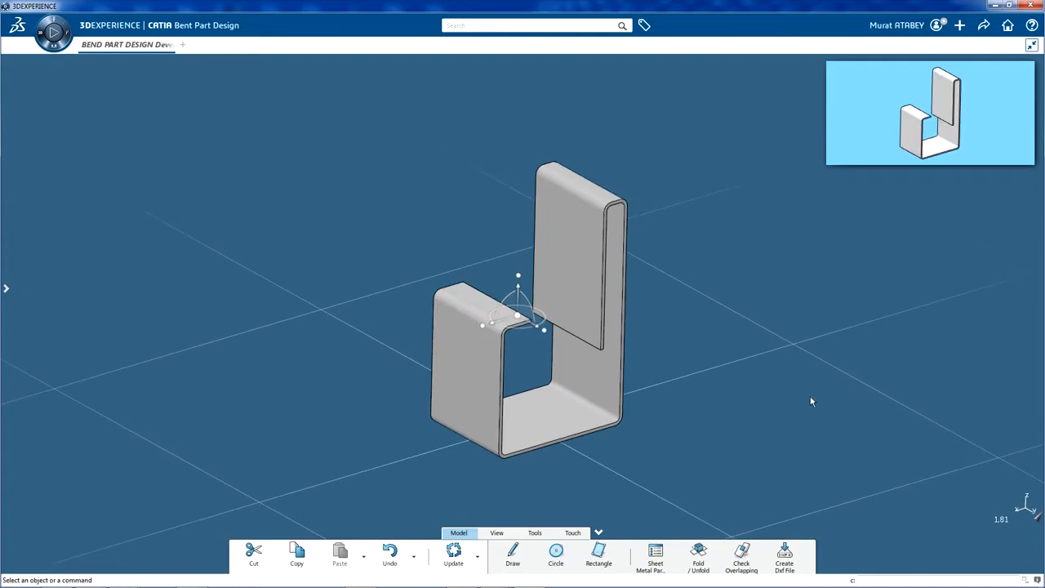
pyautogui.moveTo(707, 408)
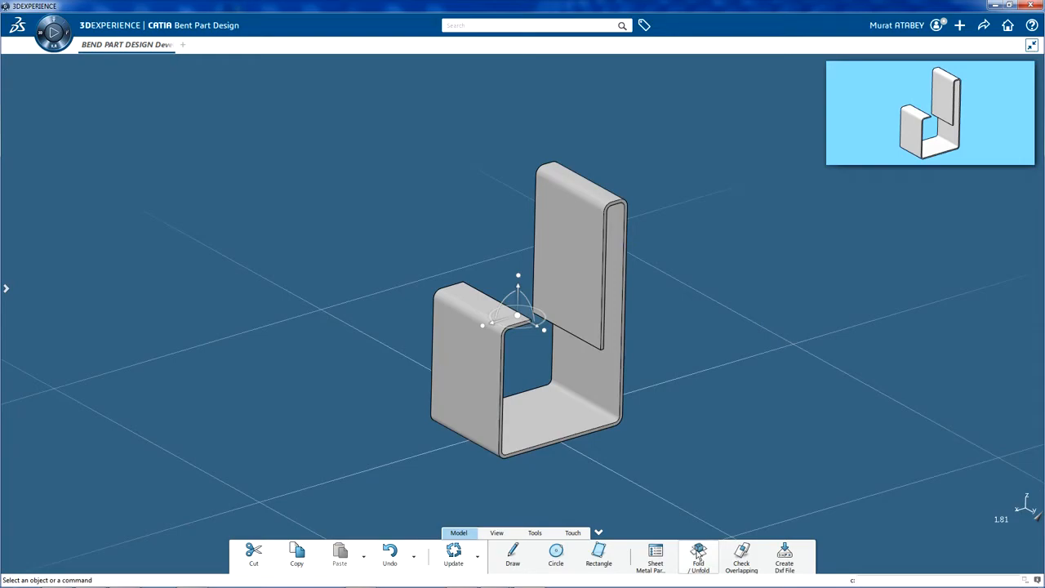
# Unfold the bracket into a flat strip and cut a rectangular notch from one edge
pyautogui.click(699, 557)
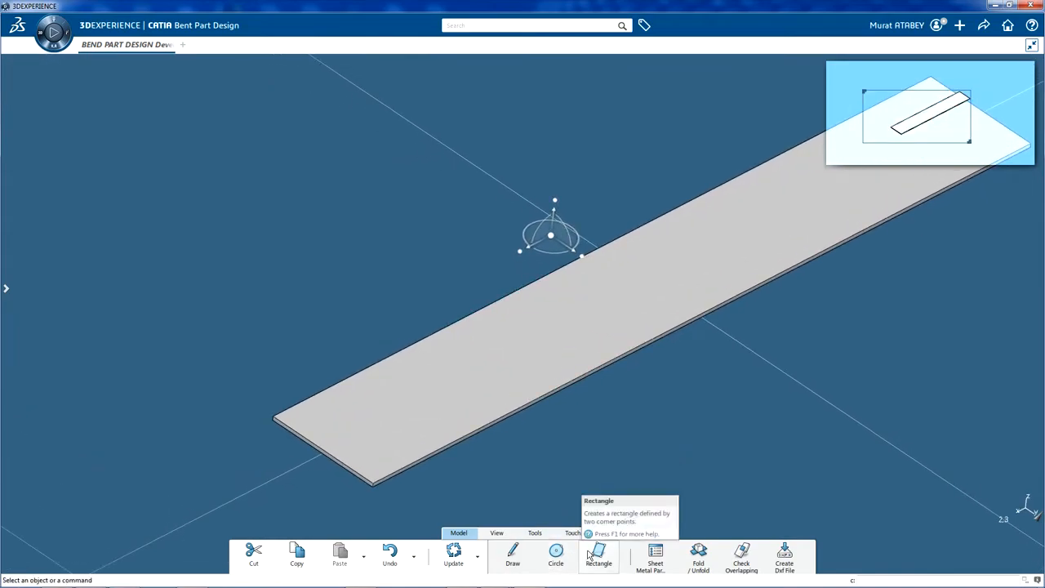
pyautogui.click(598, 559)
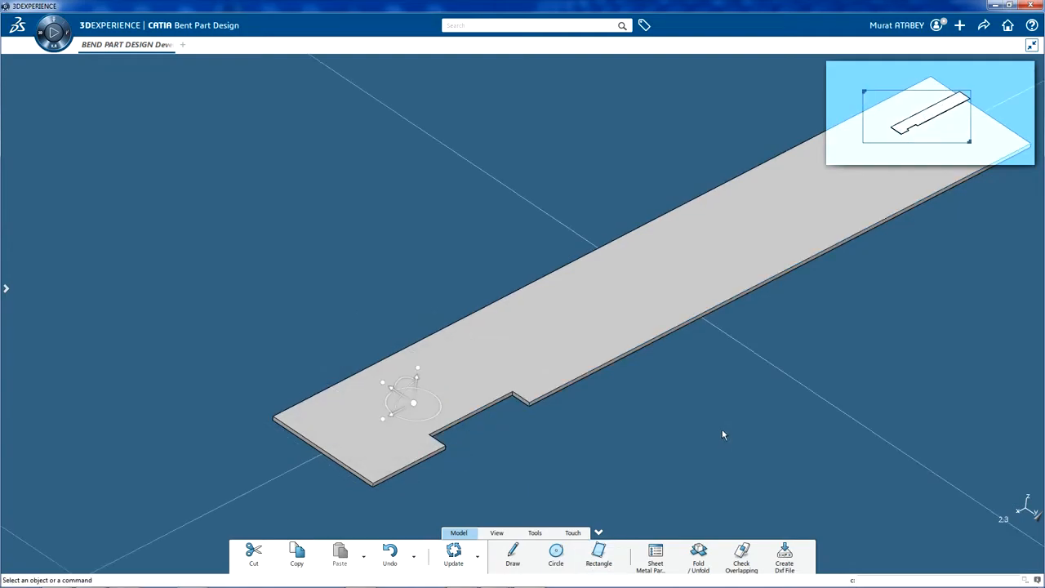
pyautogui.moveTo(728, 422)
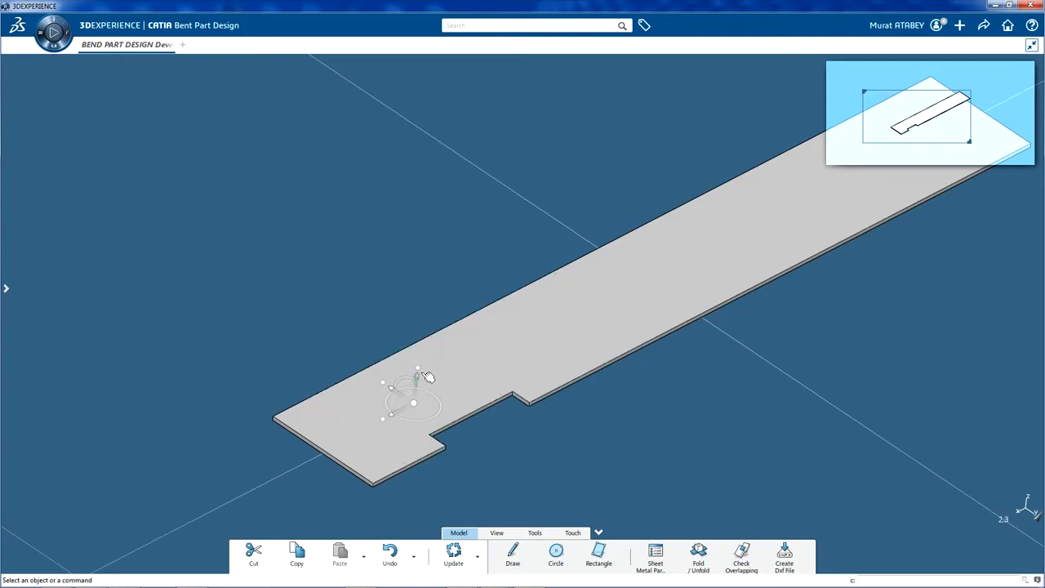
pyautogui.moveTo(807, 431)
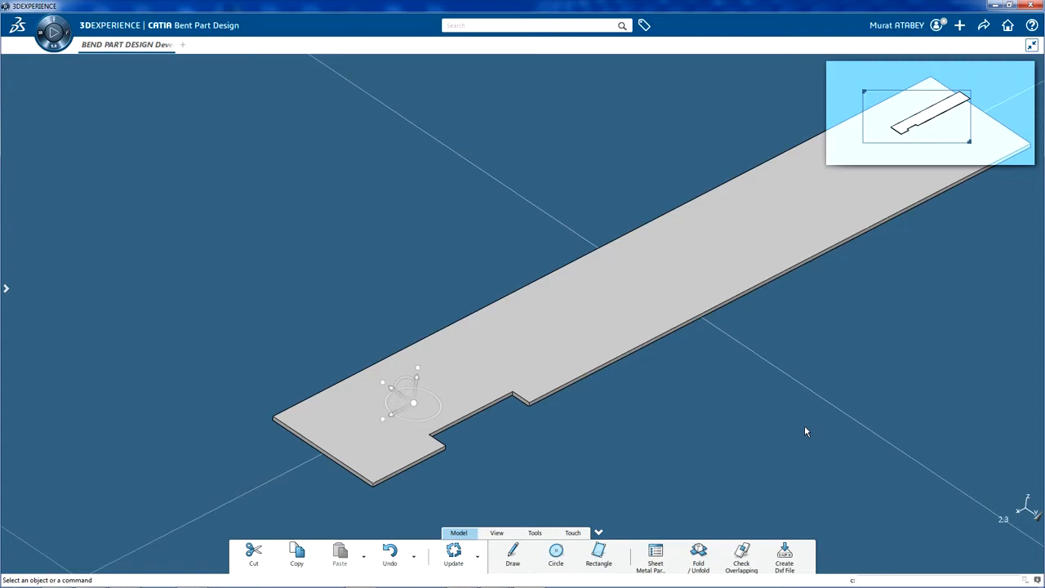
pyautogui.moveTo(697, 442)
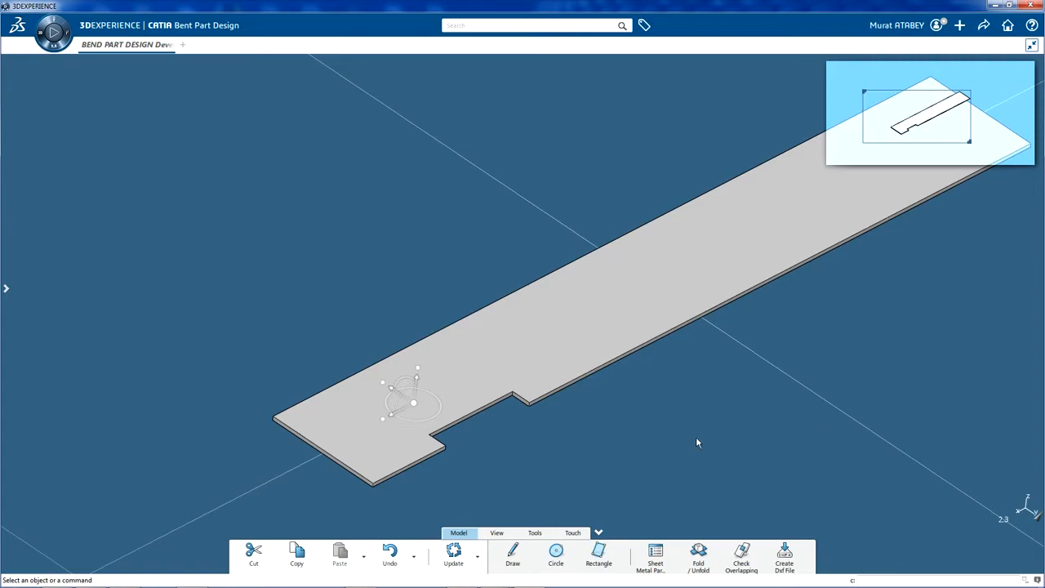
pyautogui.moveTo(634, 435)
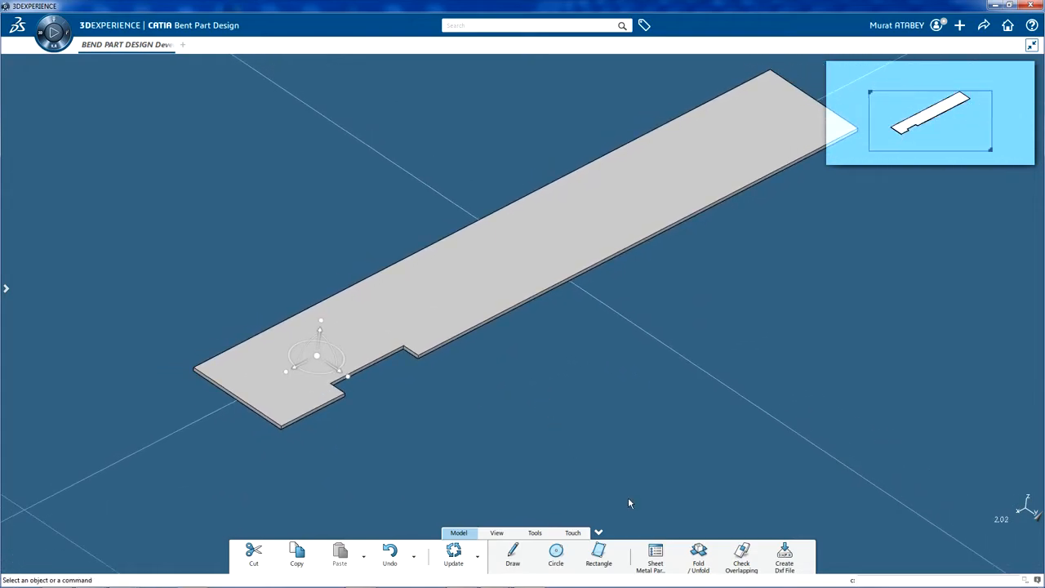
# Refold the strip into its 3D U-shape, keeping the notch visible in the walls
pyautogui.click(699, 555)
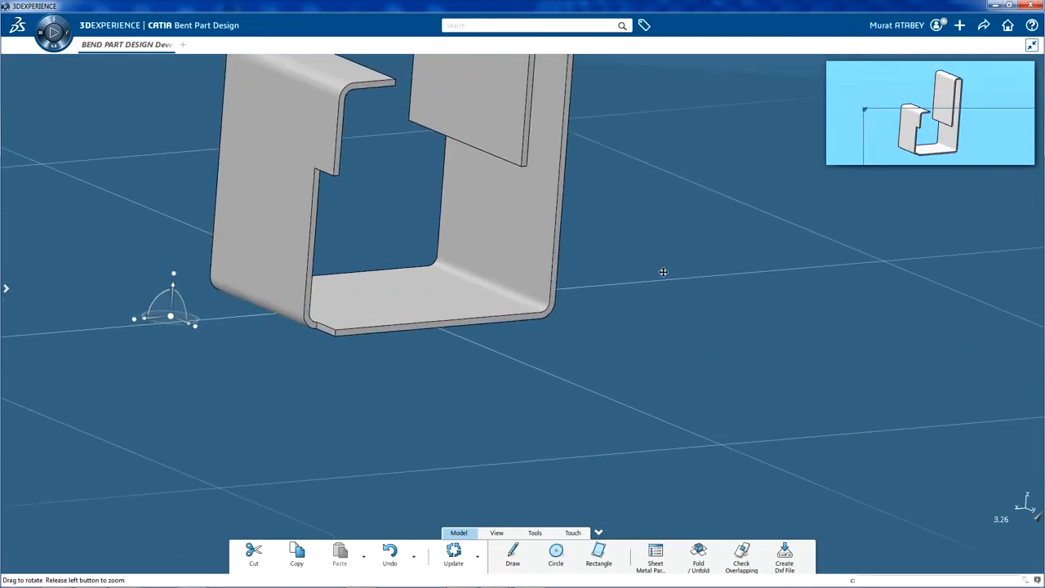
pyautogui.moveTo(664, 271); pyautogui.dragTo(559, 282)
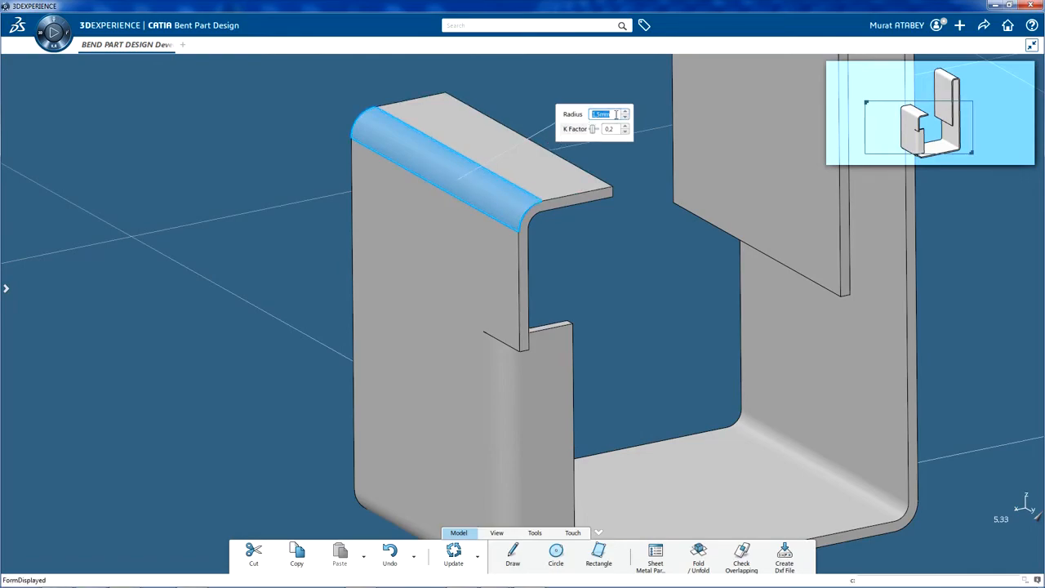
# Set the radius of the short wall's top bend to 5 mm
pyautogui.write('5')
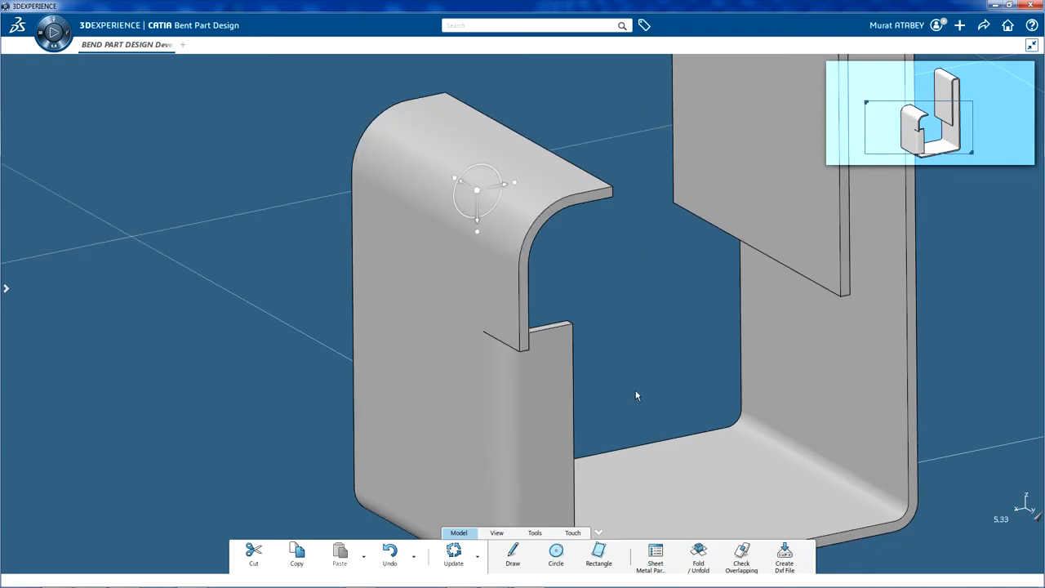
pyautogui.moveTo(637, 397); pyautogui.dragTo(424, 392)
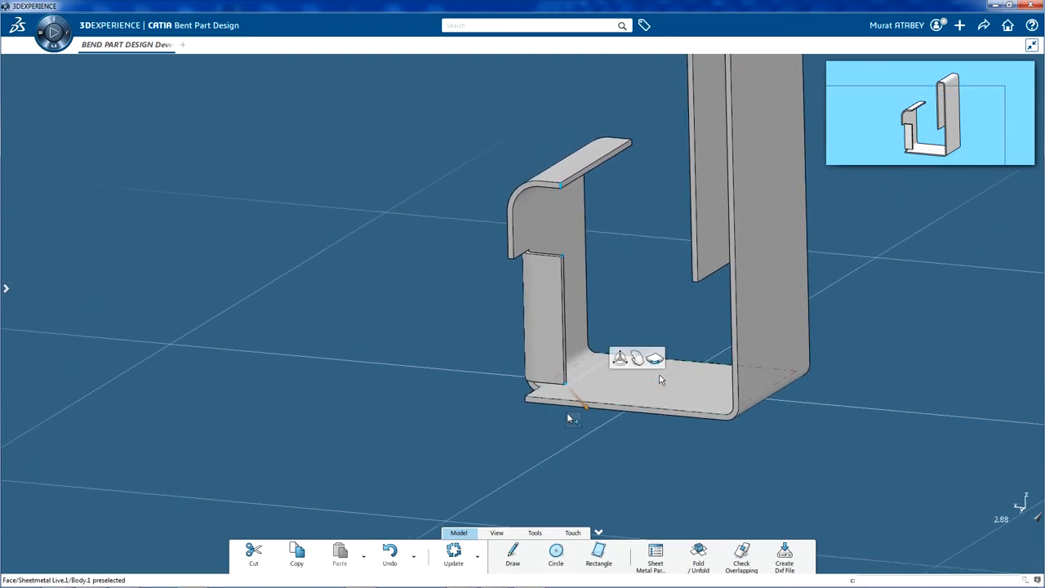
# Round off the corners of the short front wall with a corner fillet
pyautogui.click(584, 409)
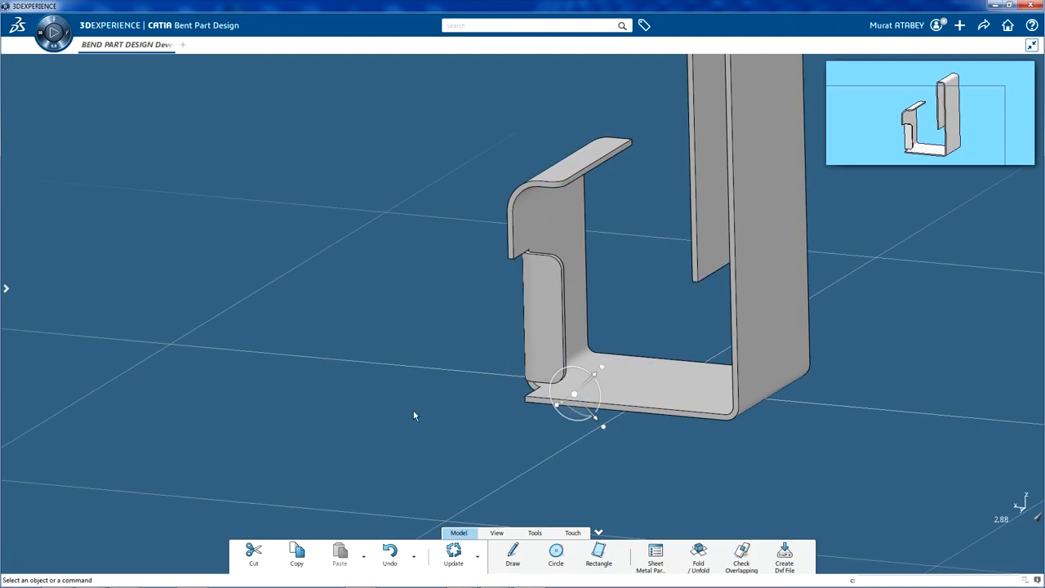
pyautogui.moveTo(414, 417); pyautogui.dragTo(597, 442)
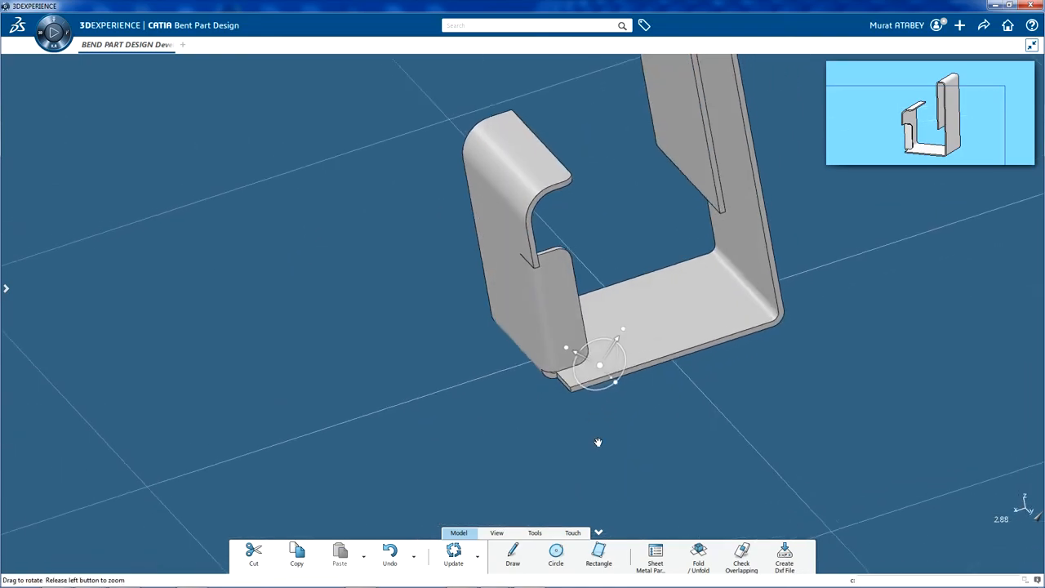
pyautogui.moveTo(598, 443); pyautogui.dragTo(385, 291)
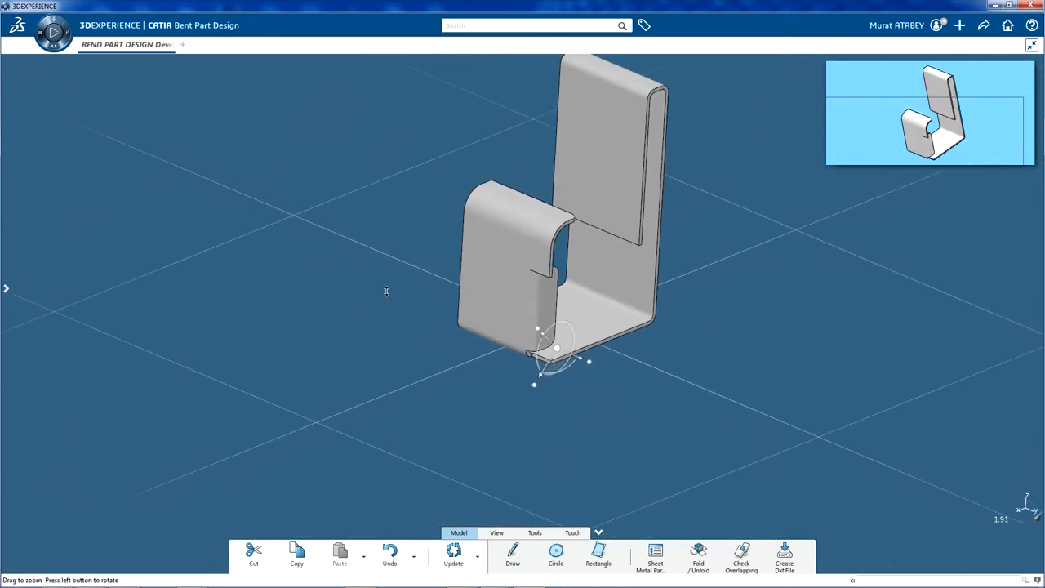